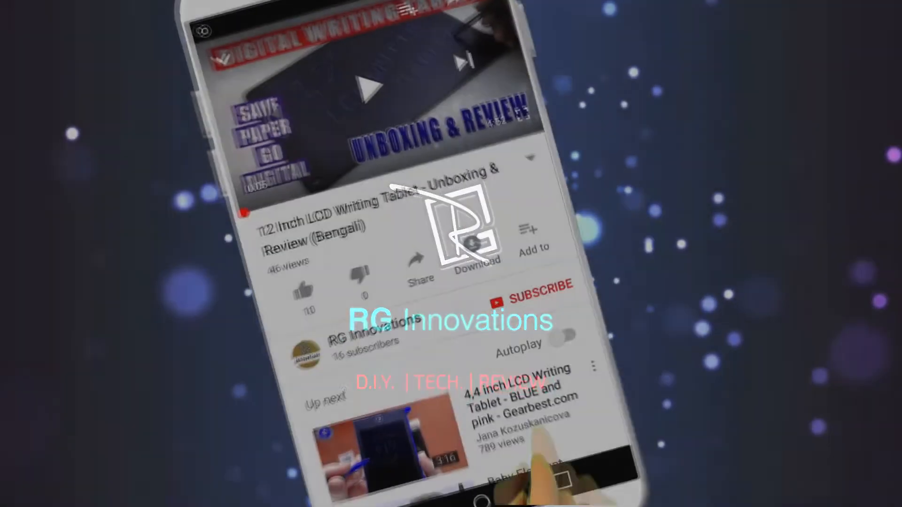
Select COM10 under Serial ports as the Arduino Uno's upload port
{"action": "left_click", "coordinate": [529, 289]}
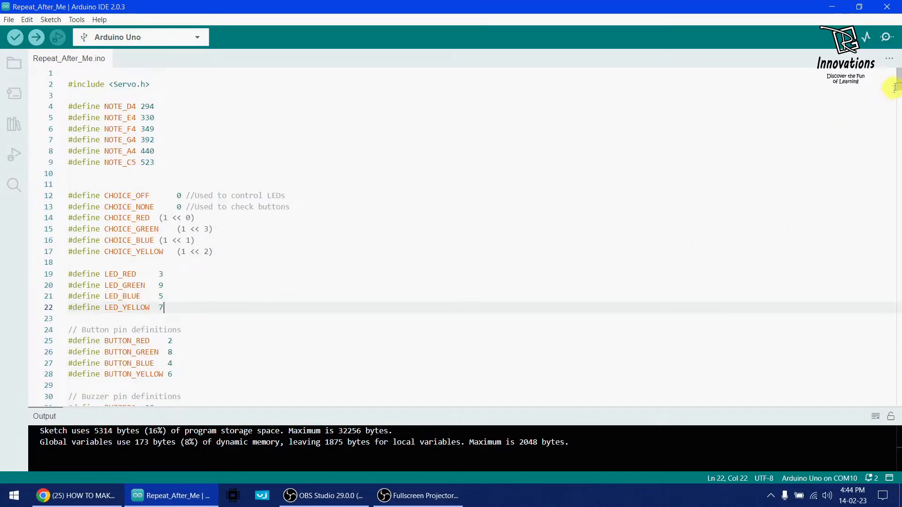
{"action": "scroll", "scroll_direction": "down", "scroll_amount": 3}
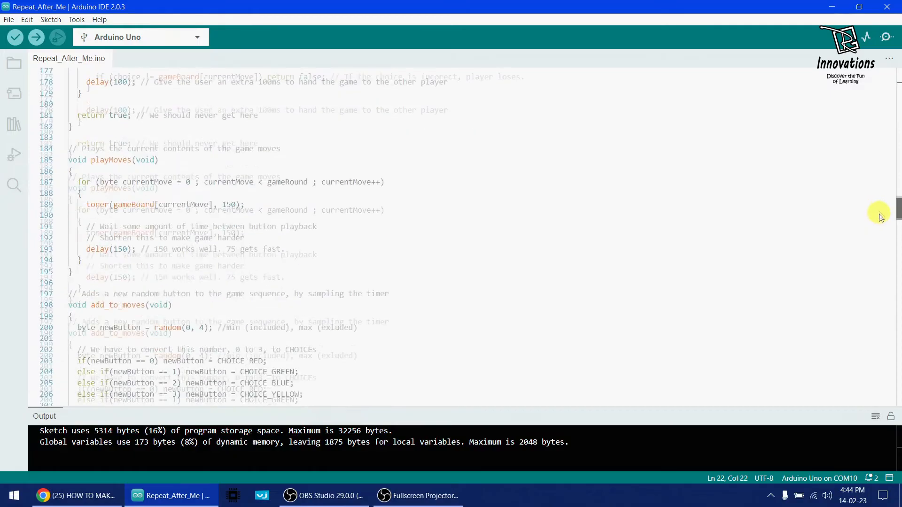
{"action": "scroll", "scroll_direction": "down", "scroll_amount": 3}
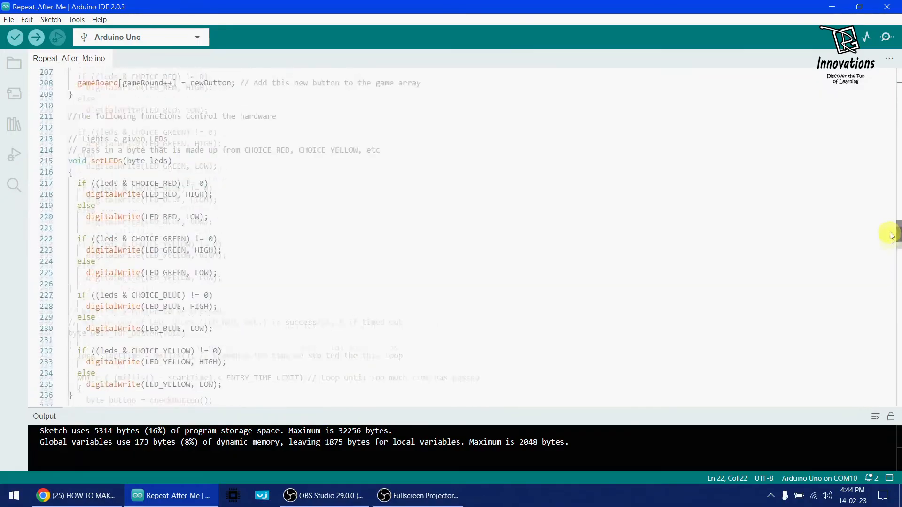
{"action": "left_click", "coordinate": [76, 18]}
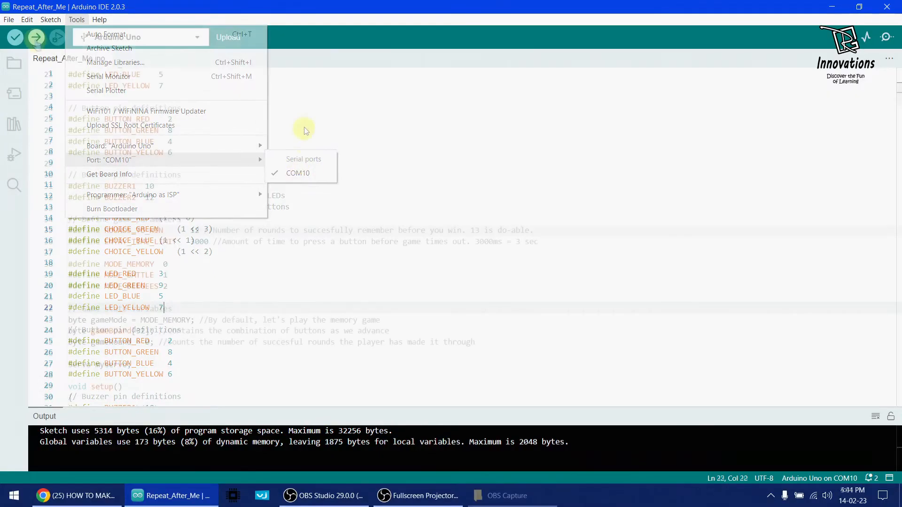
{"action": "left_click", "coordinate": [56, 36]}
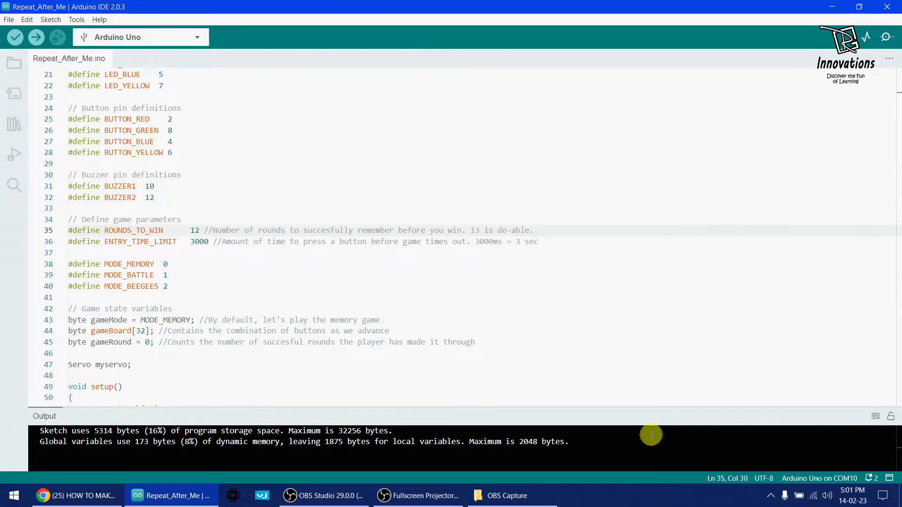
{"action": "mouse_move", "coordinate": [616, 412]}
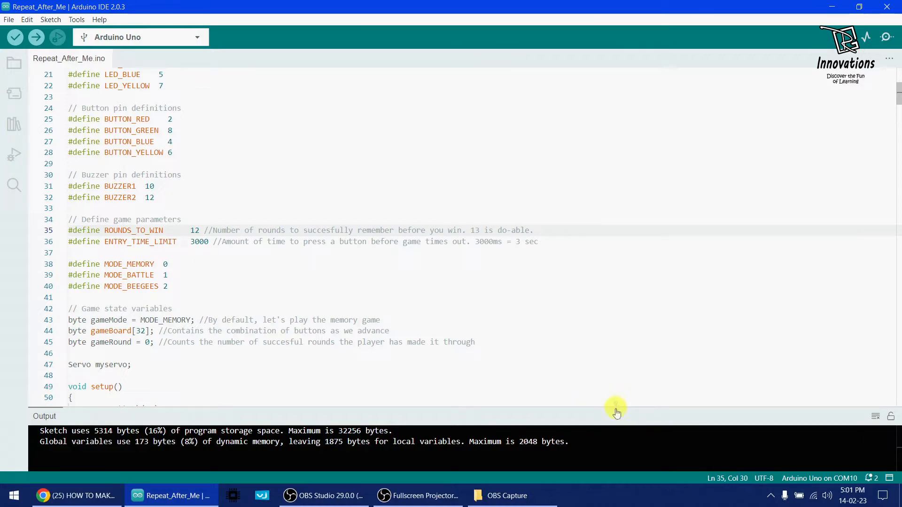
{"action": "mouse_move", "coordinate": [323, 495]}
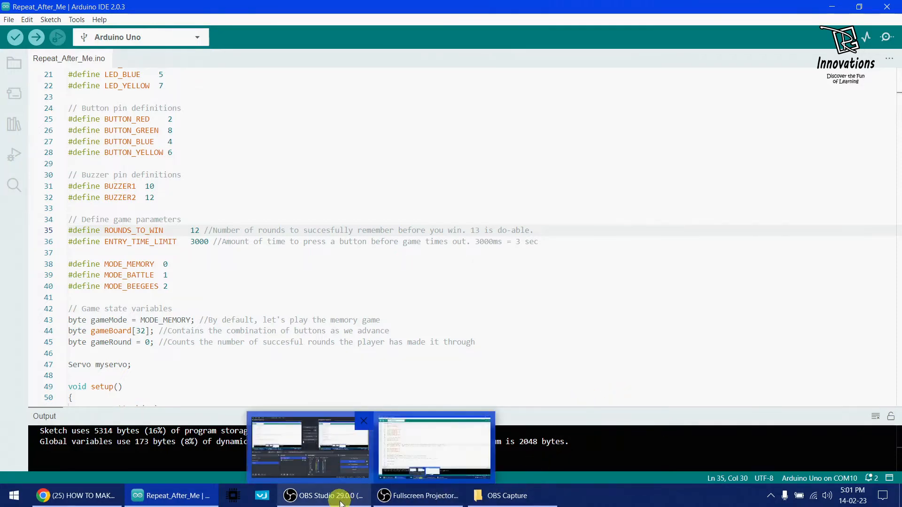